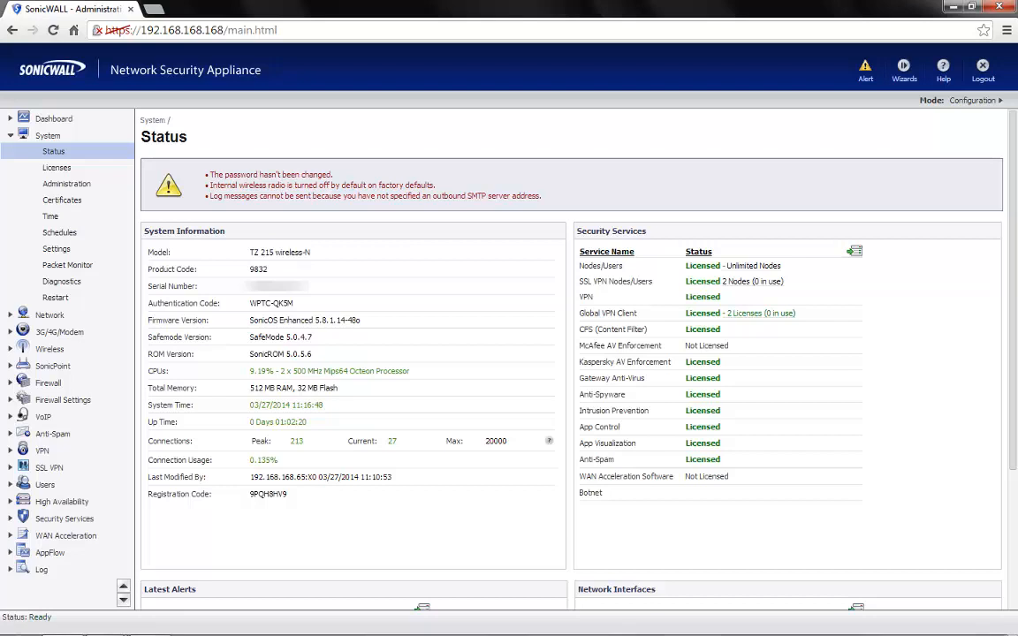
Open System Settings and head to the Network Interfaces overview with X0, X1 and W0.
double_click(271, 320)
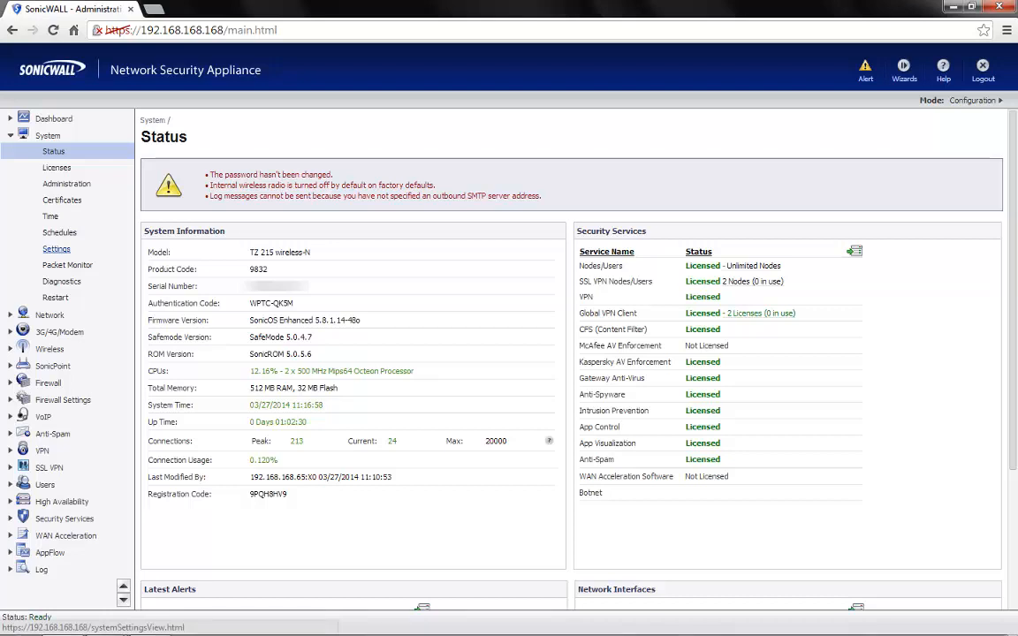
click(56, 249)
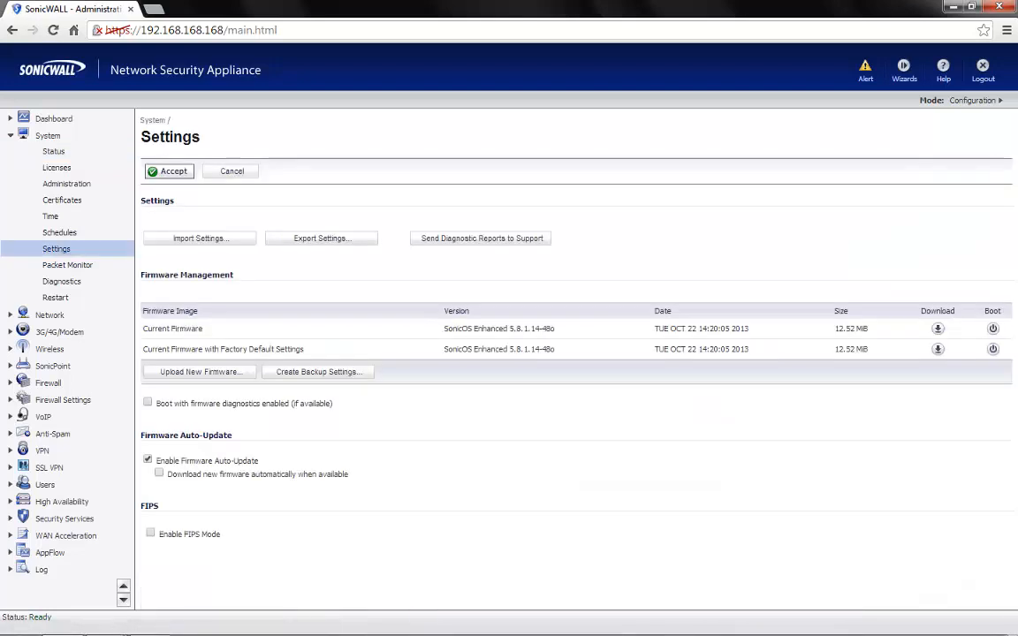
click(321, 237)
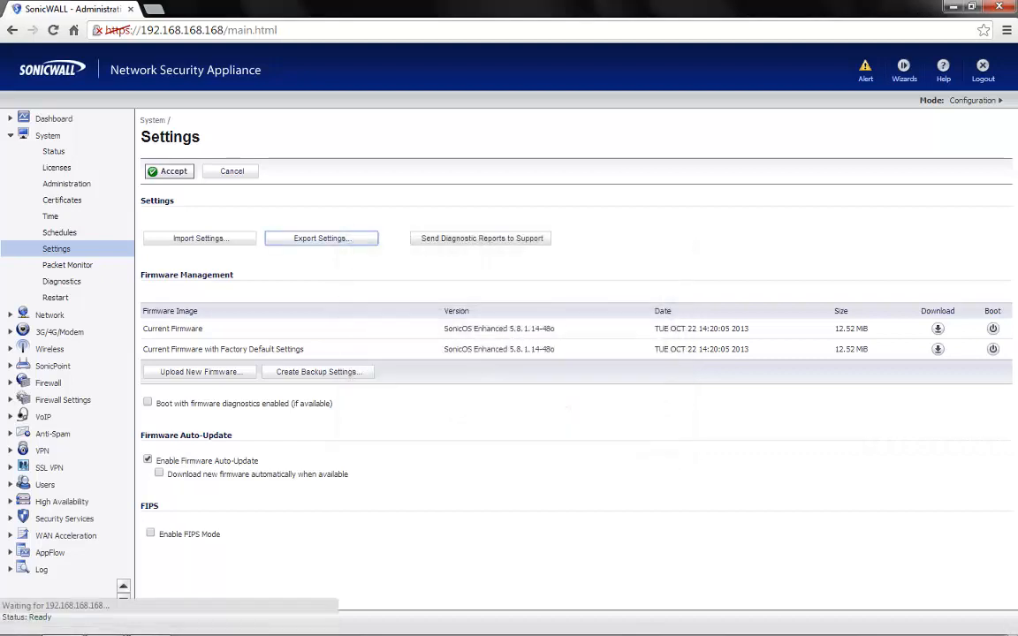
mouse_move(49, 315)
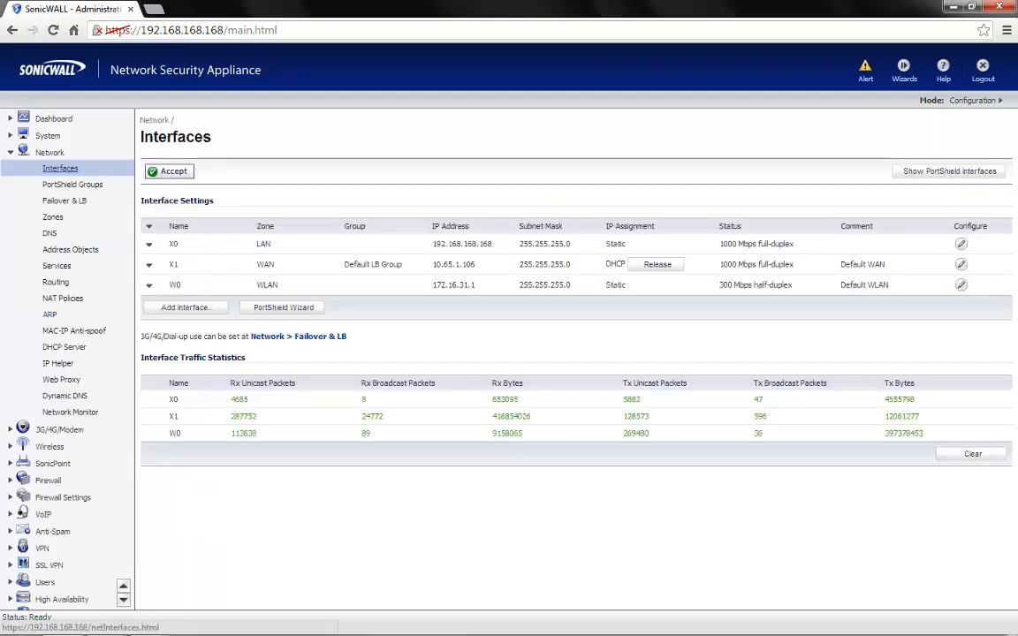
Show the PortShield ports X2–X6, each bridged to X0, in the Interfaces list.
click(657, 264)
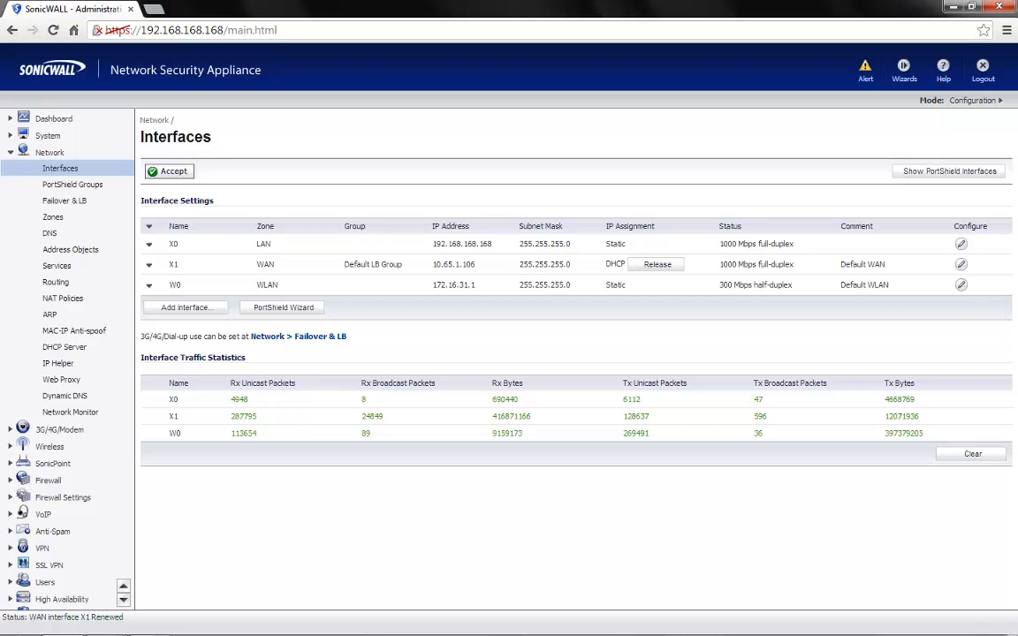
mouse_move(947, 170)
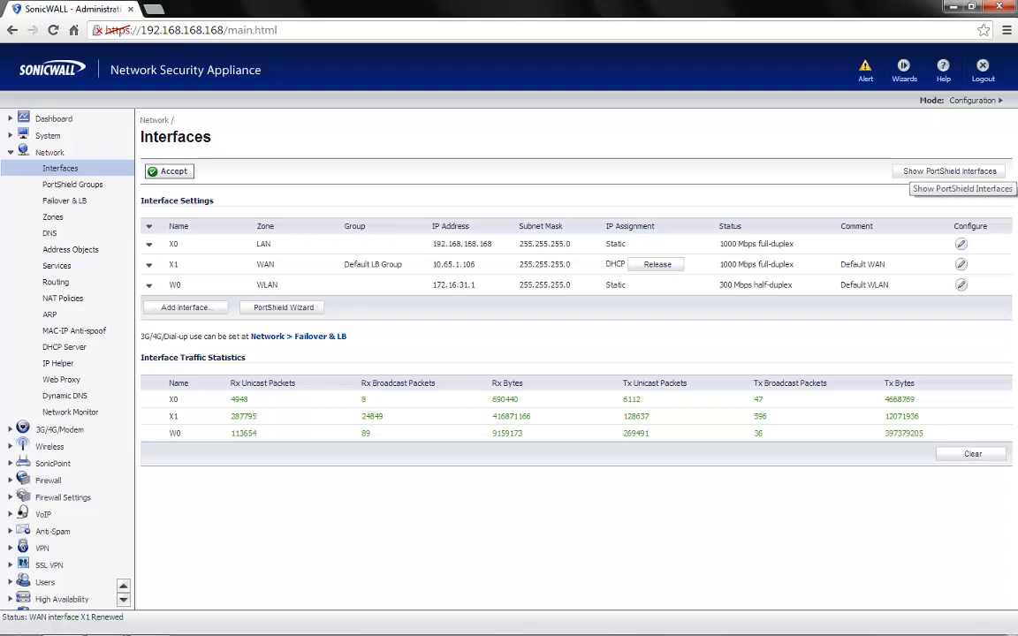
click(948, 170)
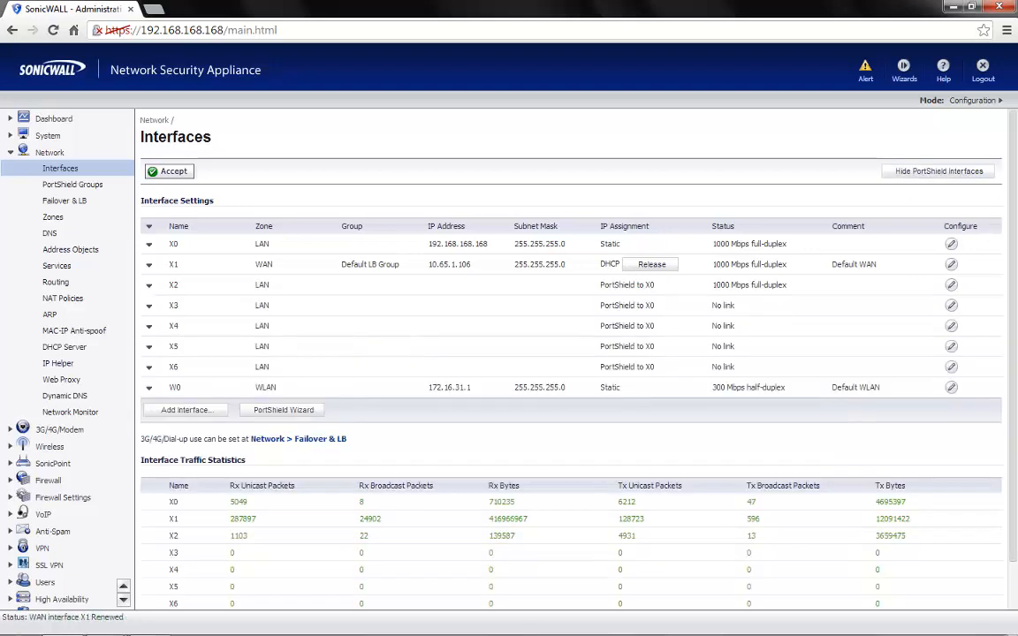
double_click(626, 304)
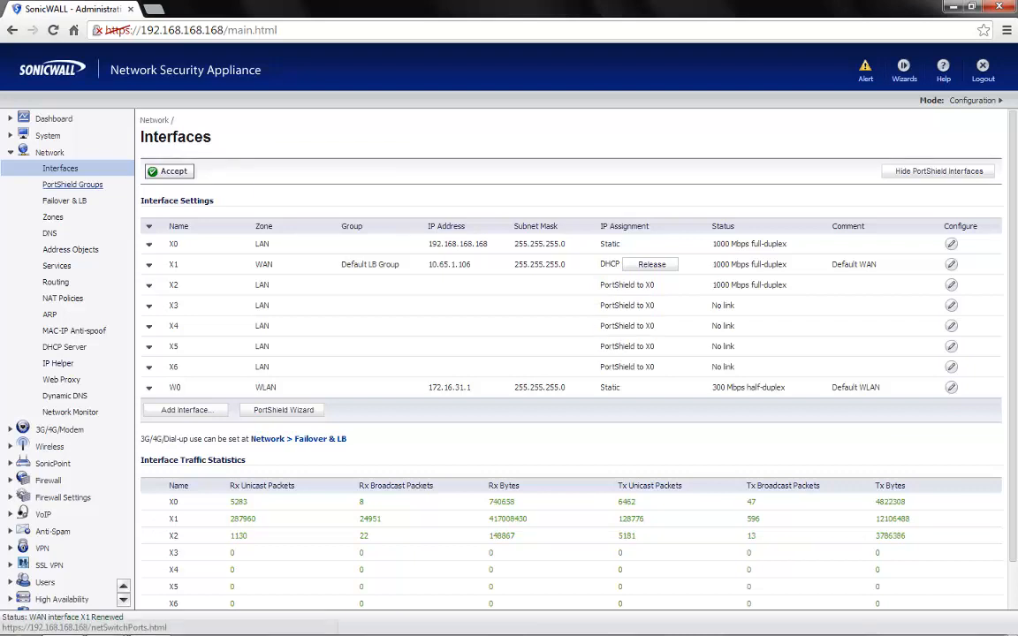
Configure ports X2–X6 as Enabled, PortShield Unassigned, link speed Auto Negotiate.
click(72, 184)
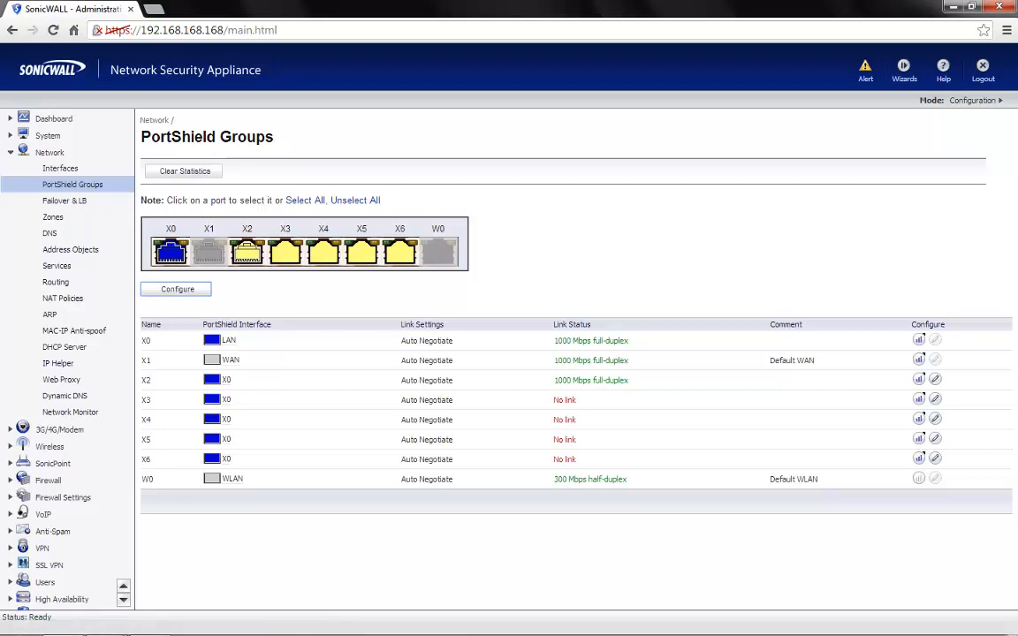
click(176, 289)
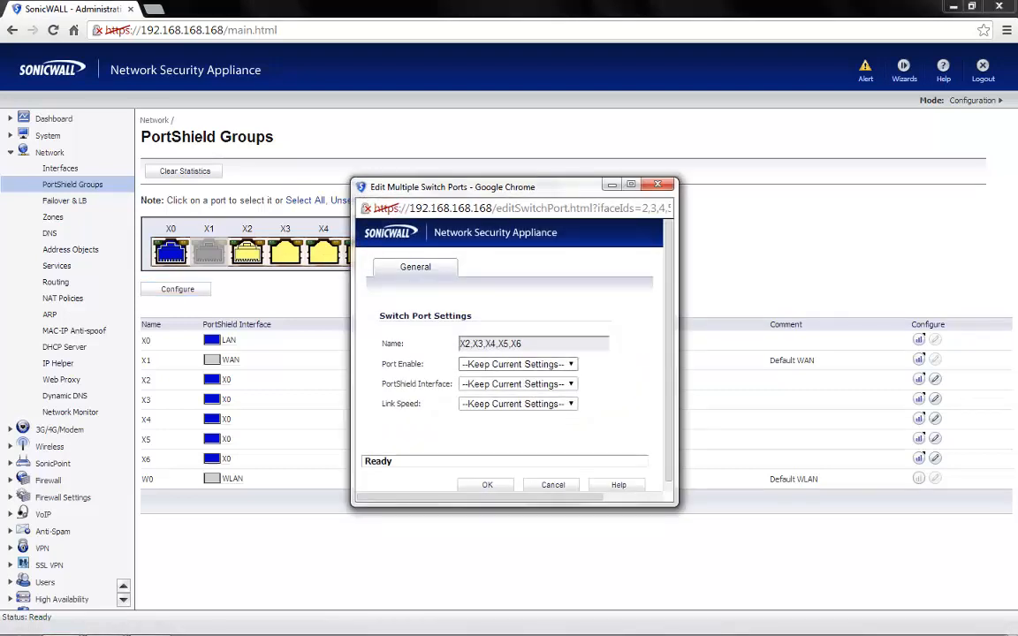
click(517, 363)
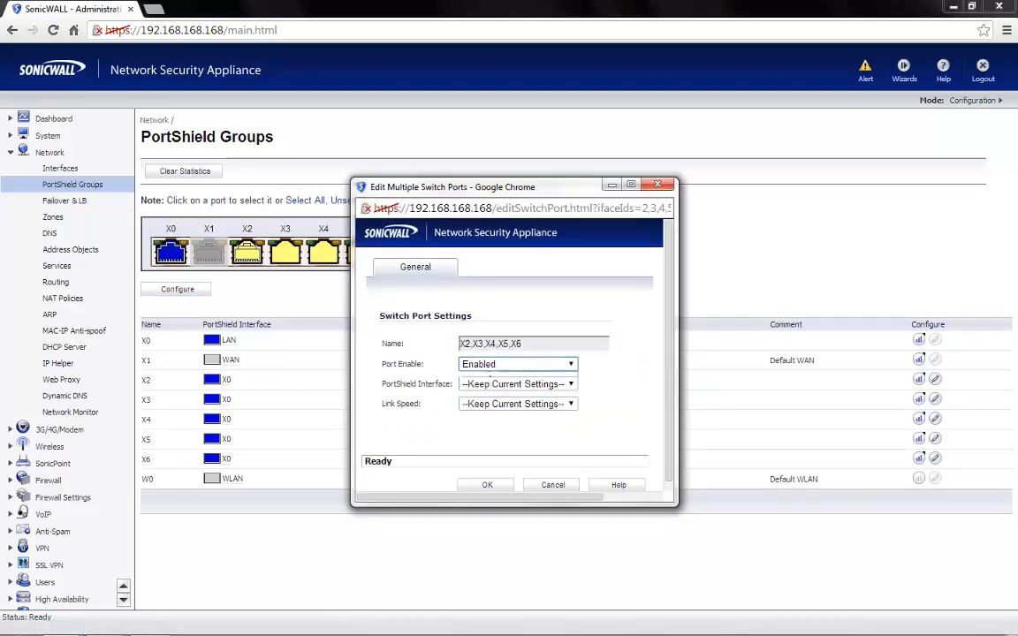
click(570, 384)
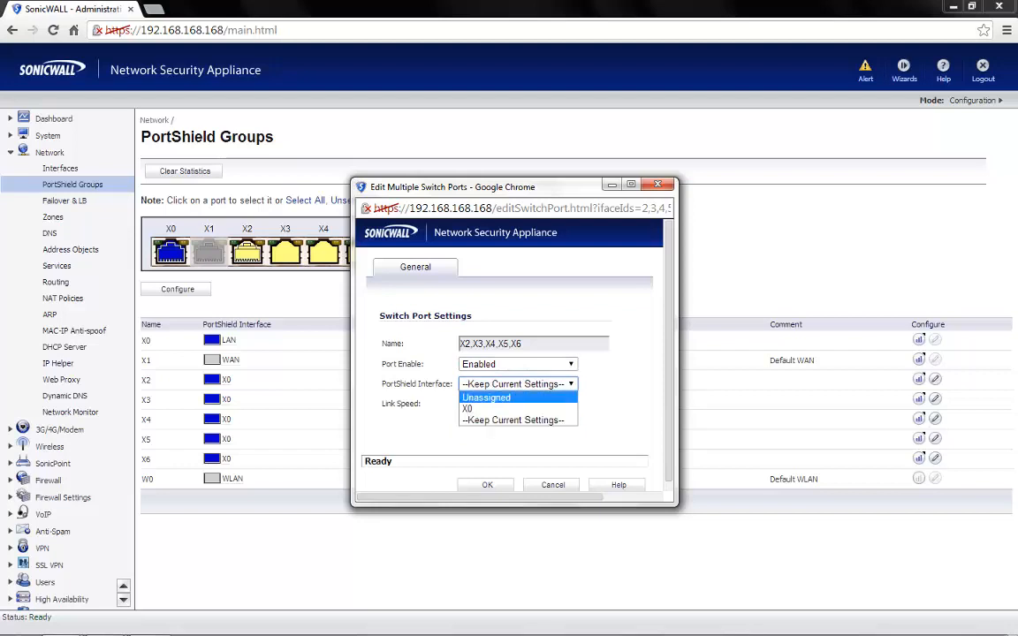
click(486, 397)
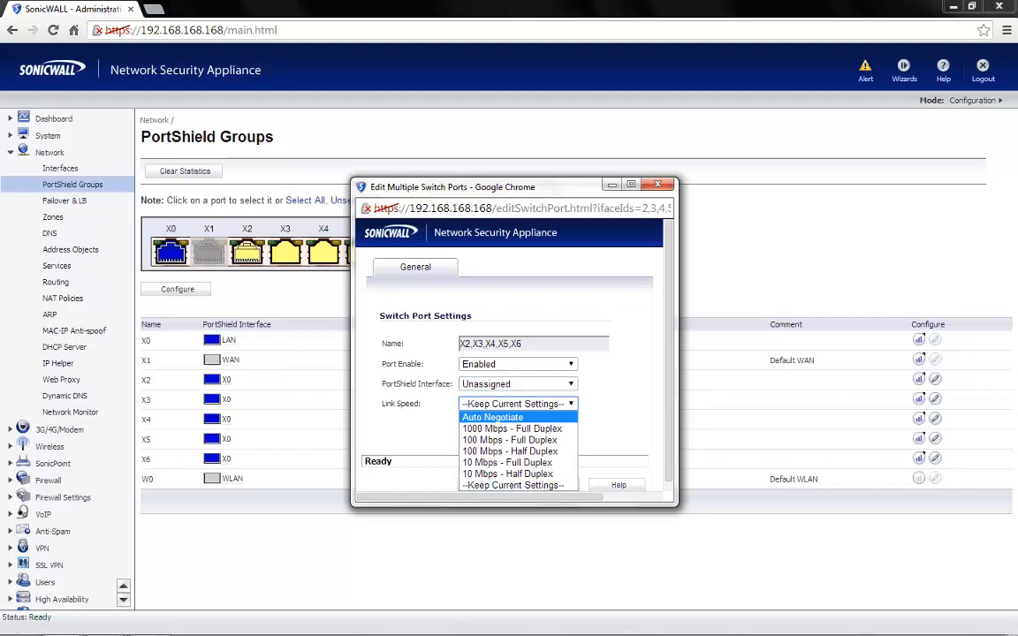
click(492, 416)
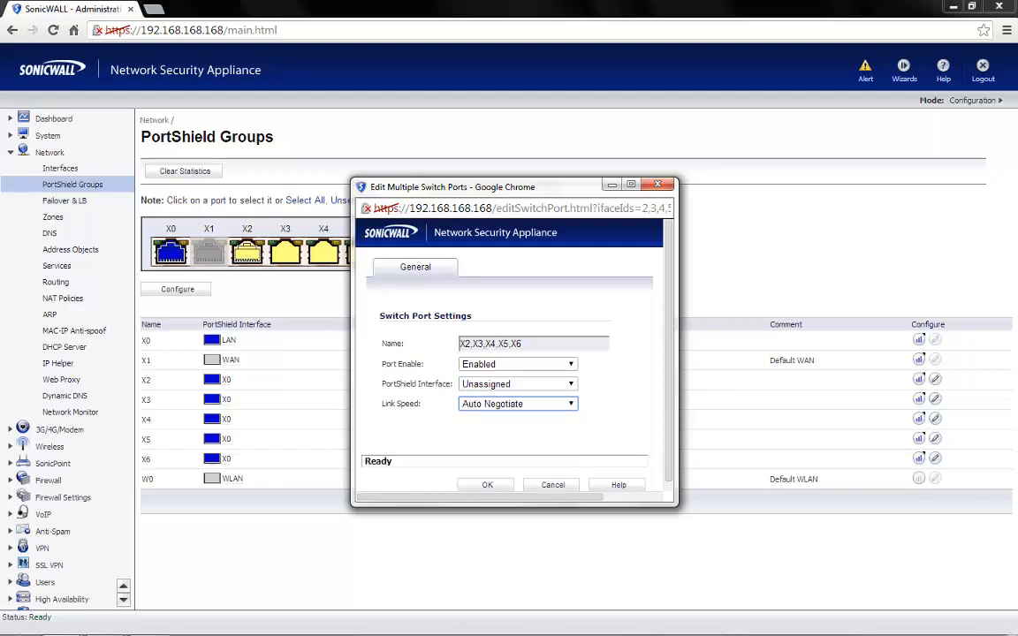
click(486, 484)
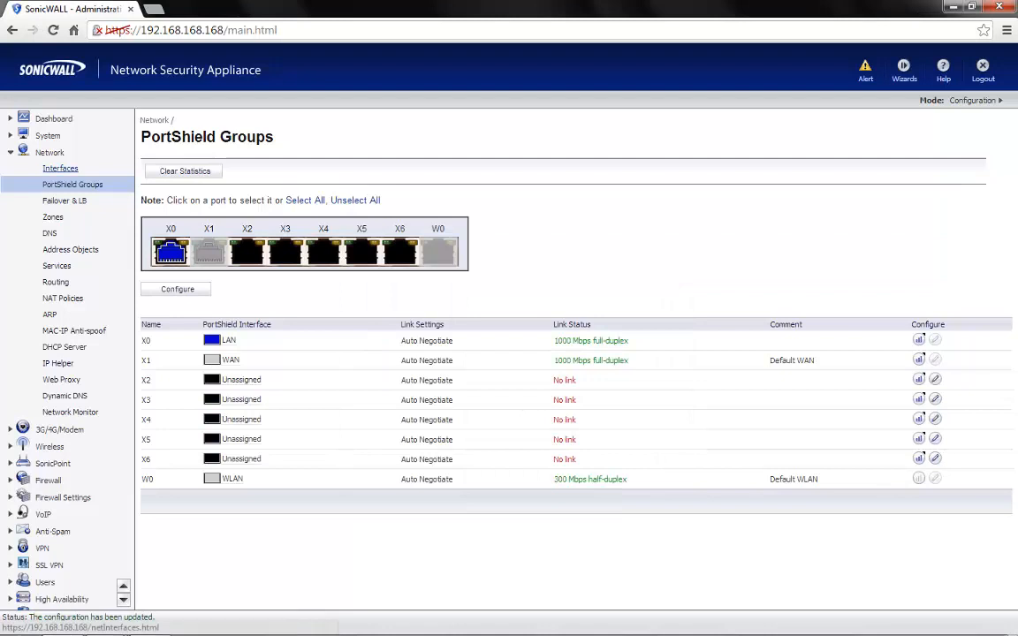
Set X2 to WLAN zone, Layer 2 Bridged Mode to X0, with Ping allowed.
click(60, 168)
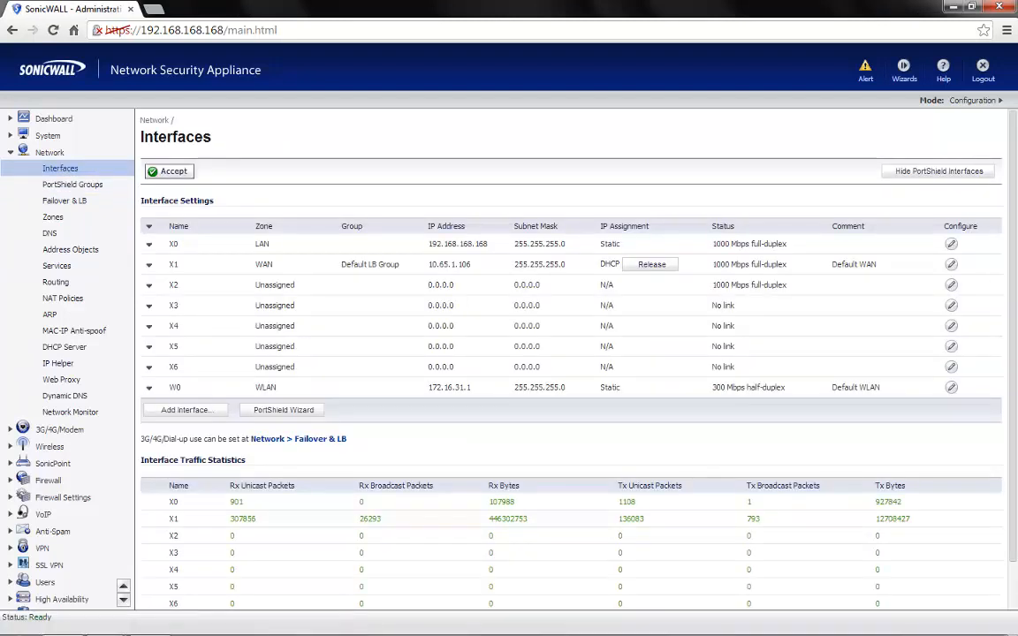
click(651, 264)
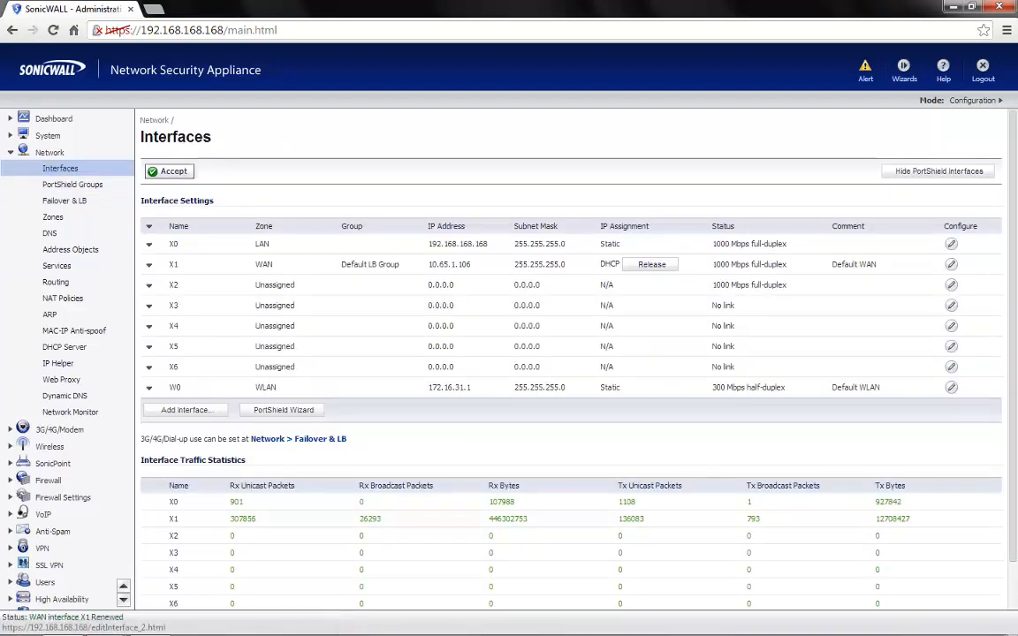
mouse_move(950, 305)
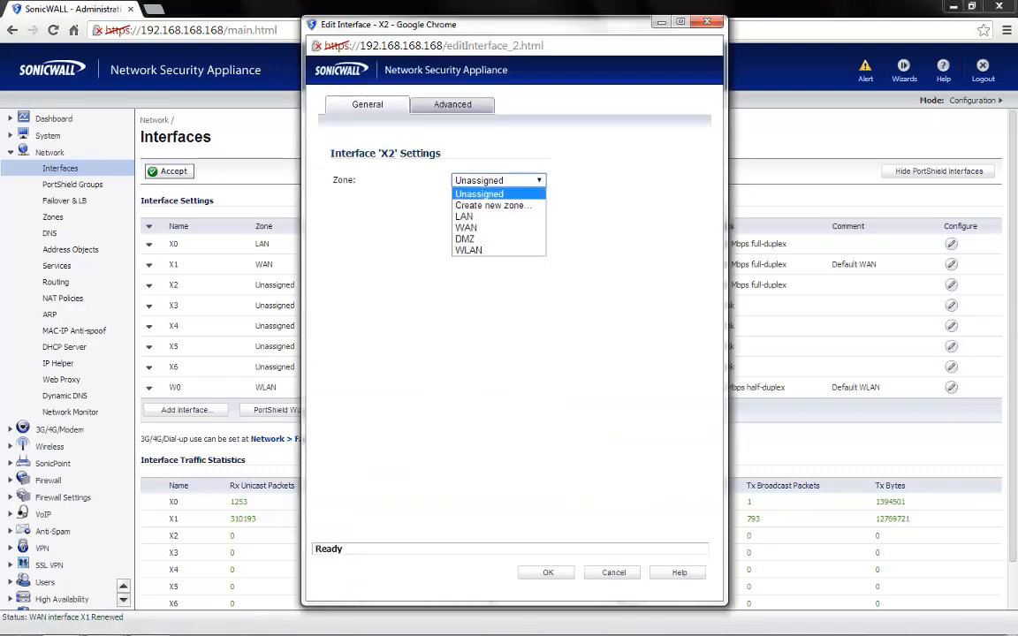
mouse_move(468, 250)
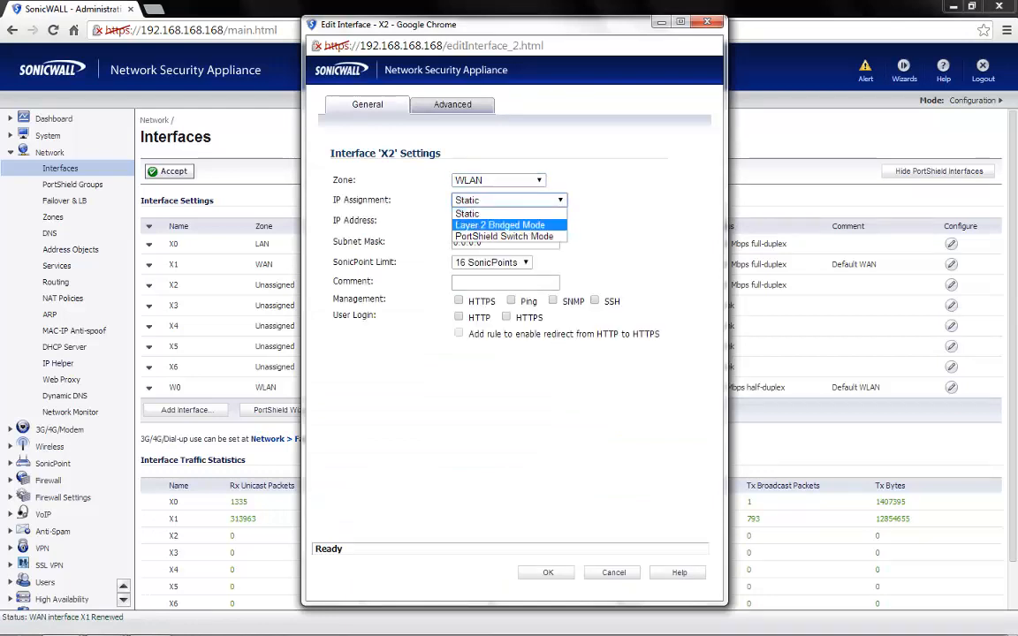
click(499, 225)
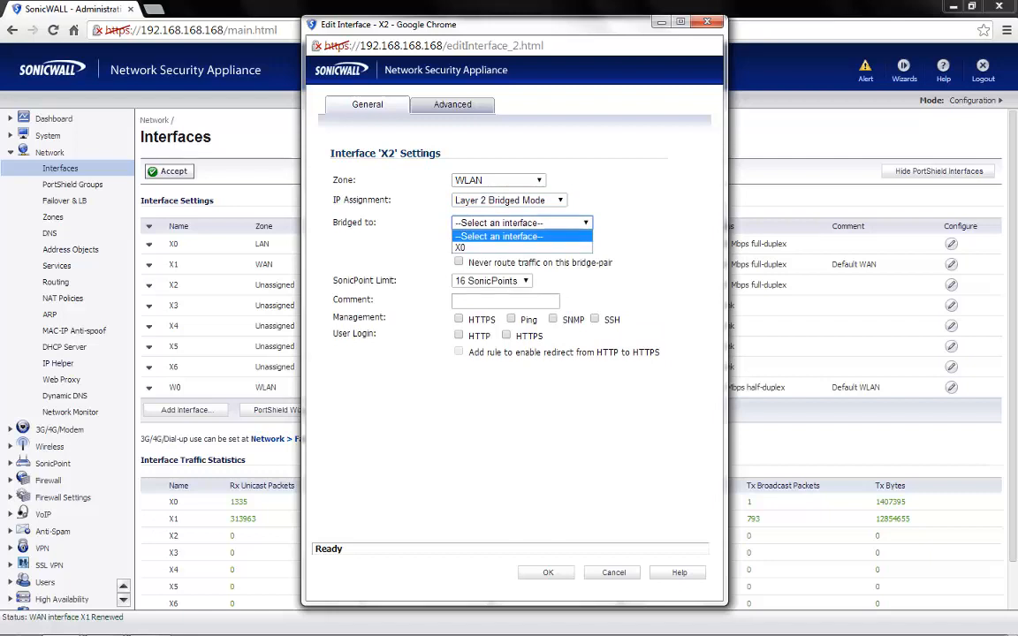
click(459, 248)
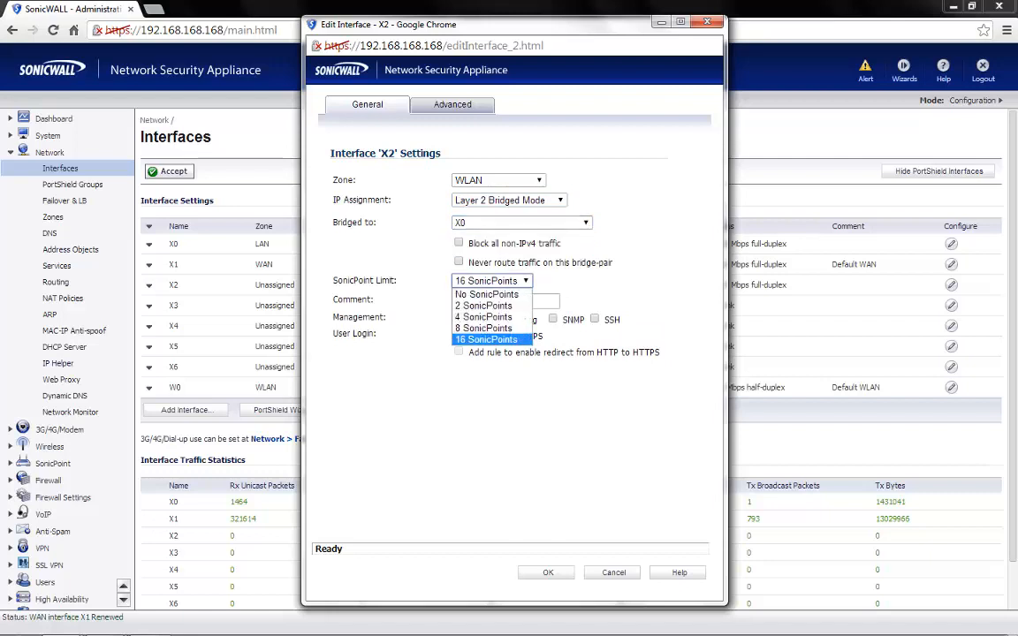
mouse_move(486, 294)
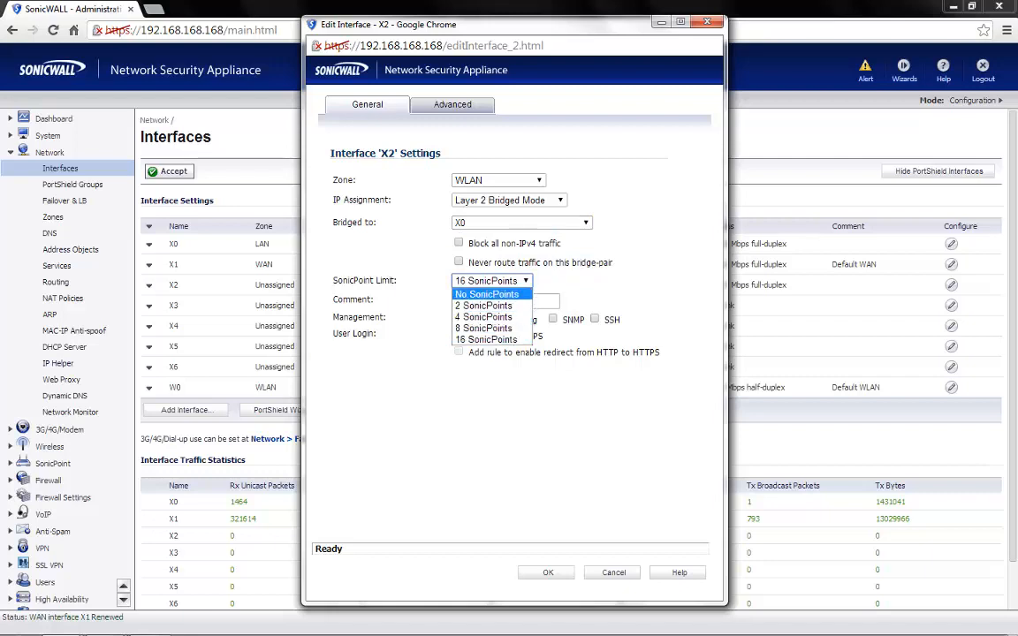
click(485, 339)
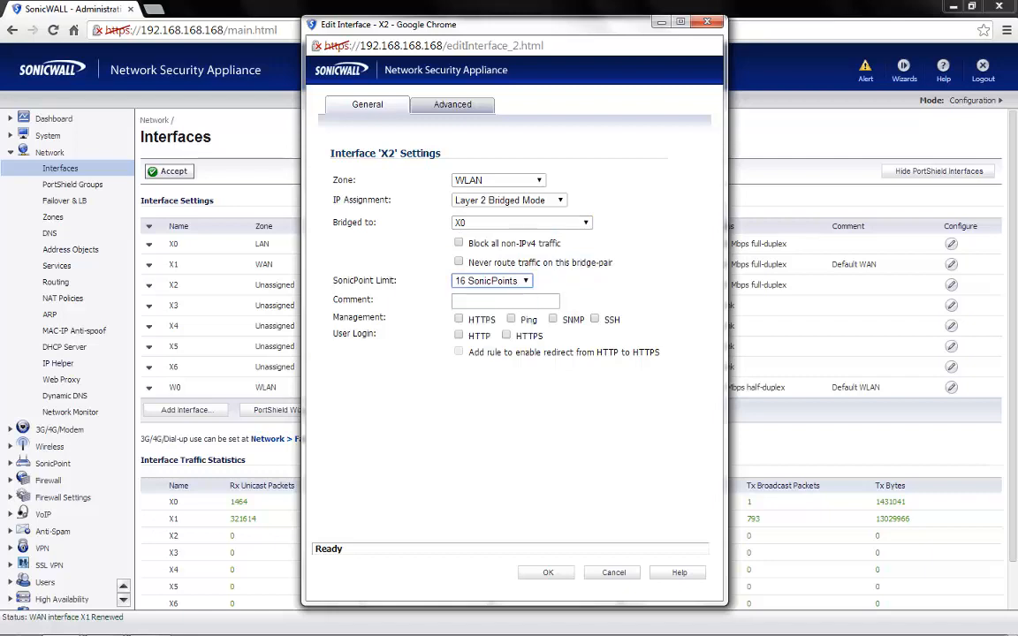
click(510, 319)
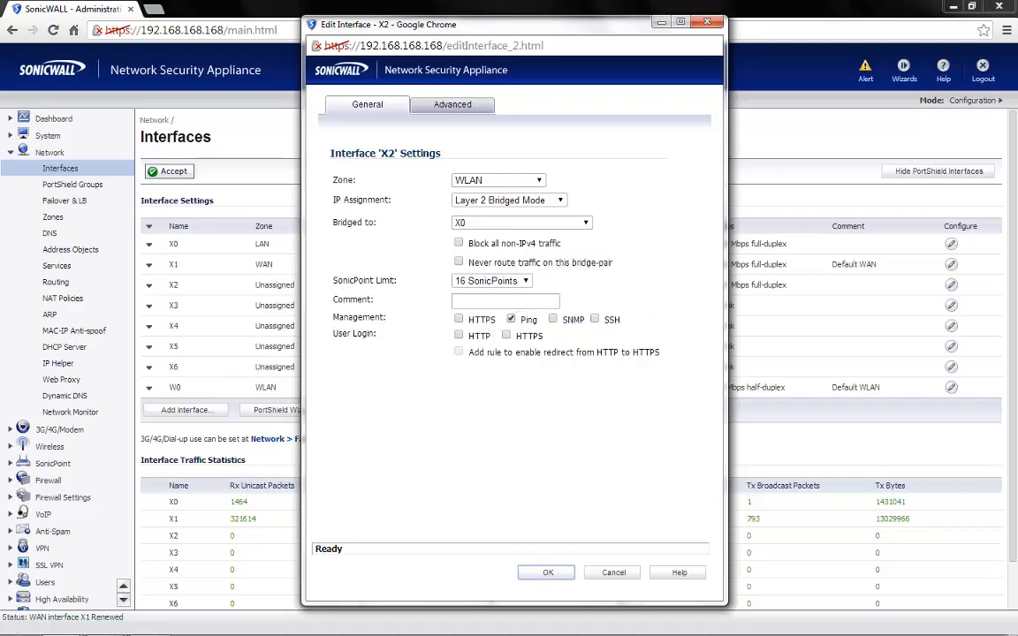
click(546, 571)
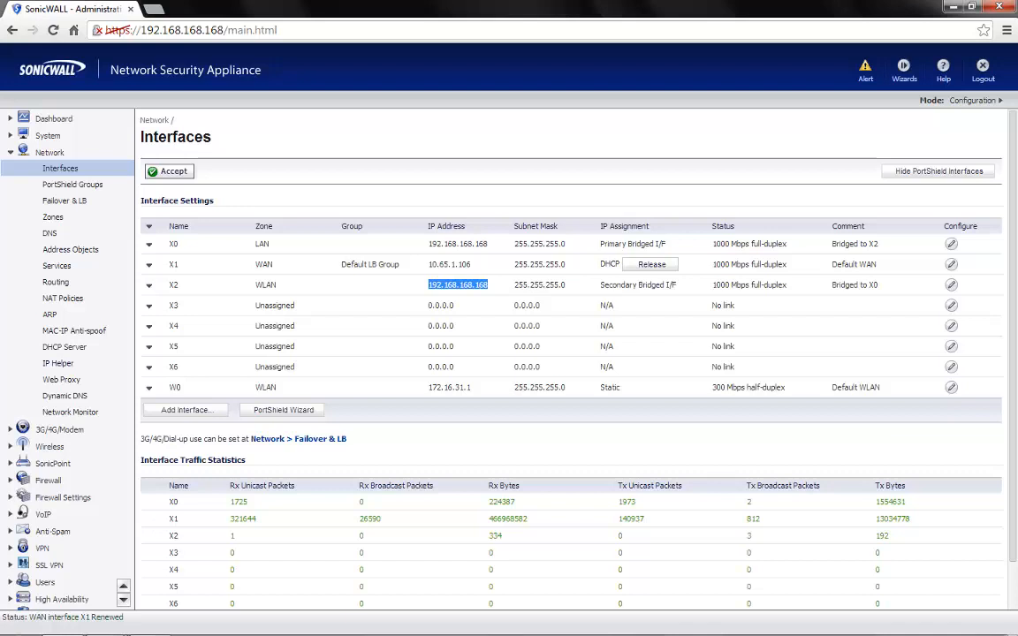
Review the W0 and X0 DHCP lease scopes and current leases, including 192.168.168.62.
click(457, 243)
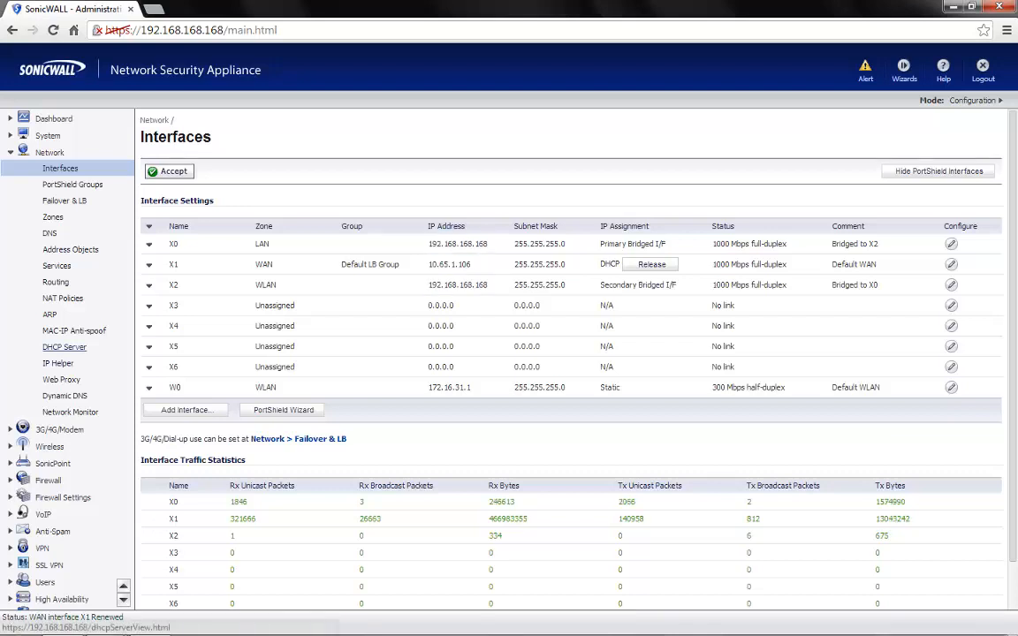
click(63, 346)
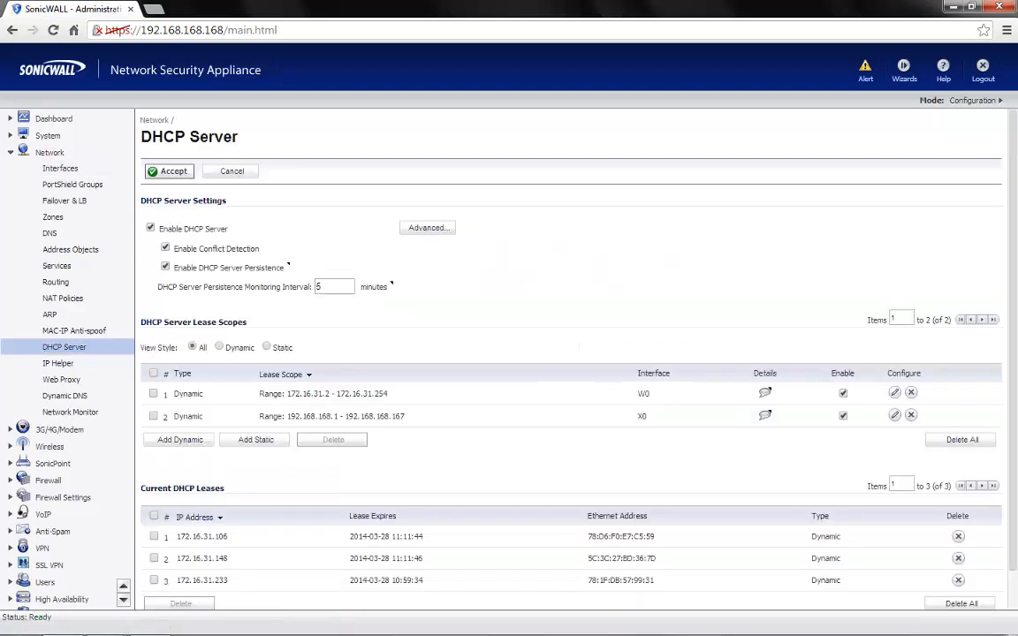
double_click(344, 416)
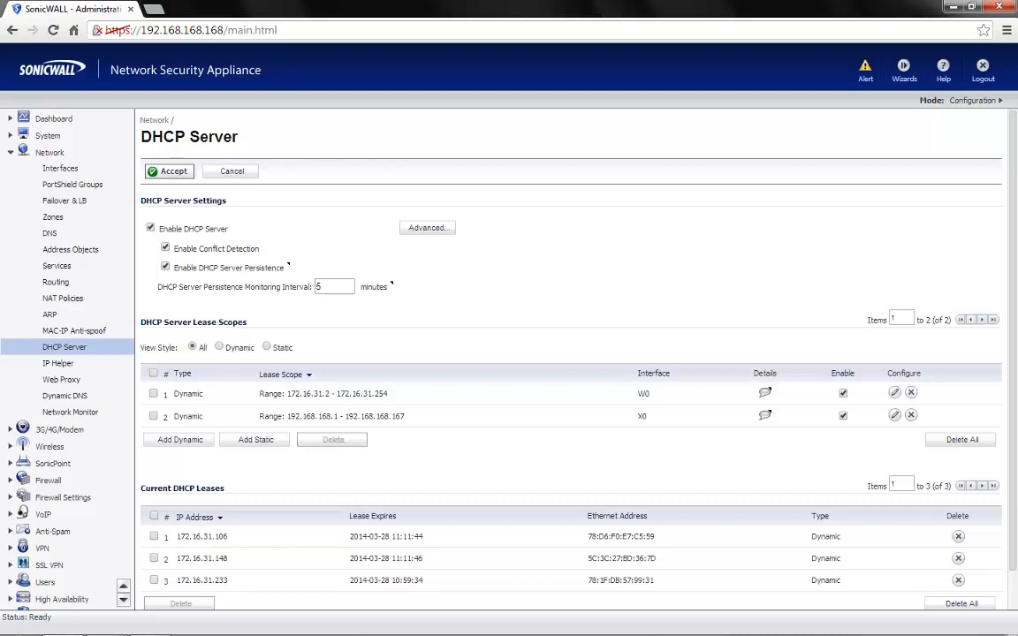
double_click(344, 415)
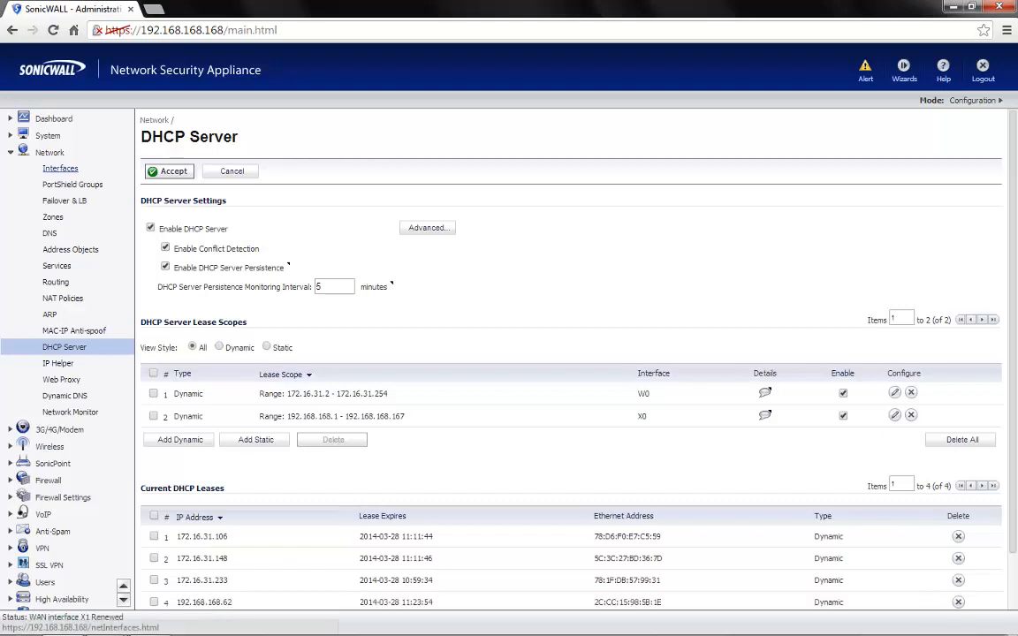
Return to the Interfaces list and highlight the X0 LAN address.
click(60, 168)
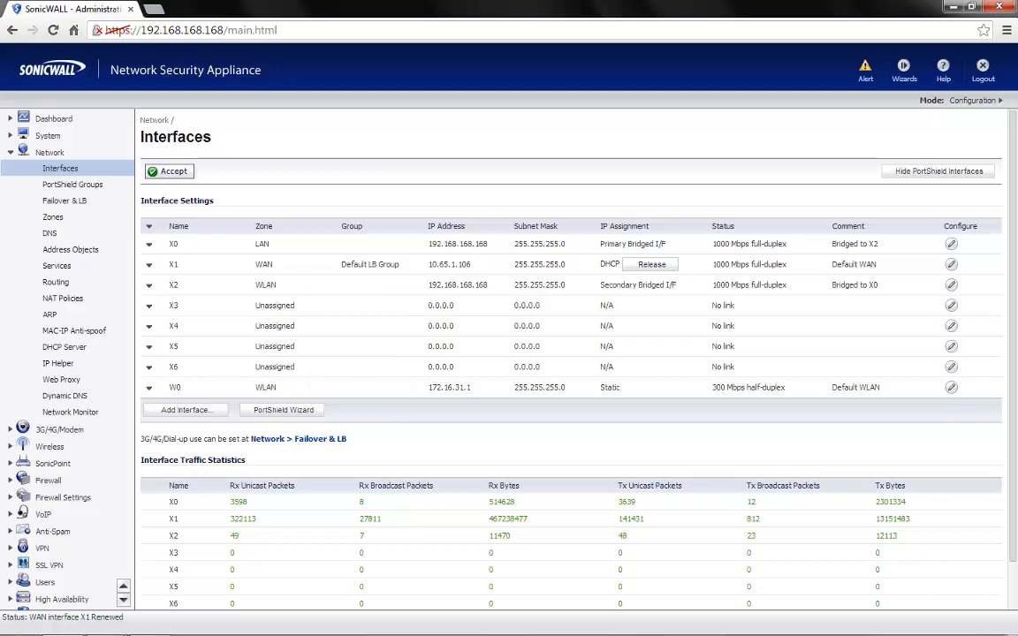
double_click(449, 387)
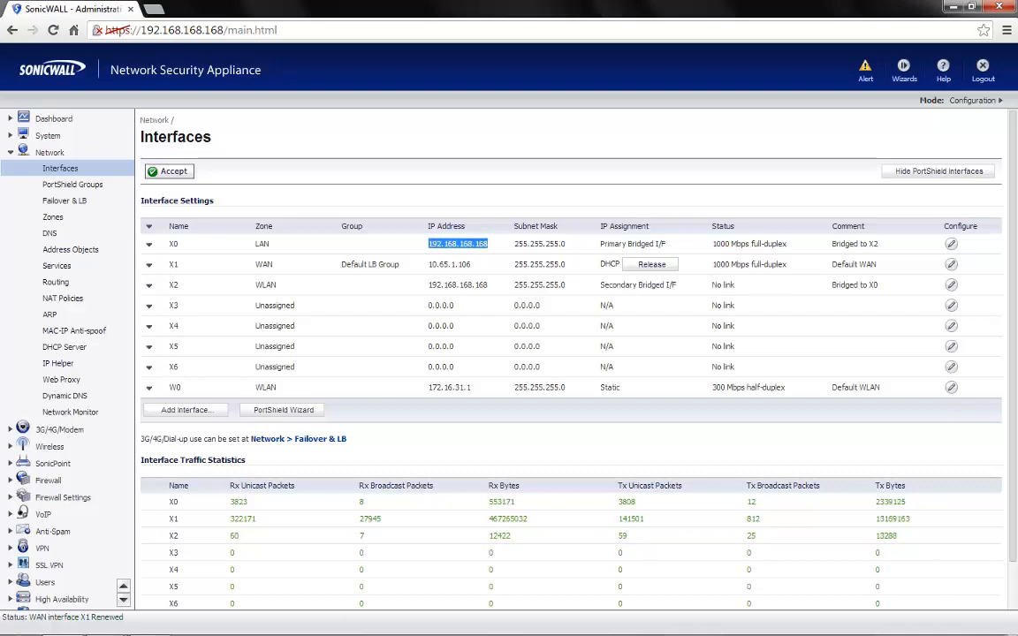
Make X2 static at 172.16.30.1 with an empty comment.
click(950, 285)
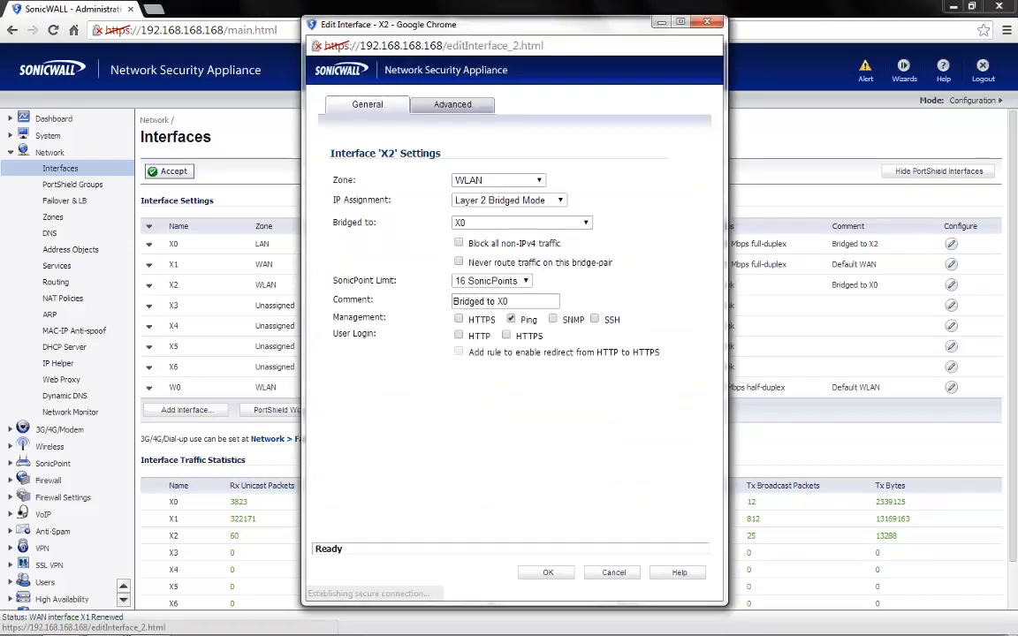
click(508, 200)
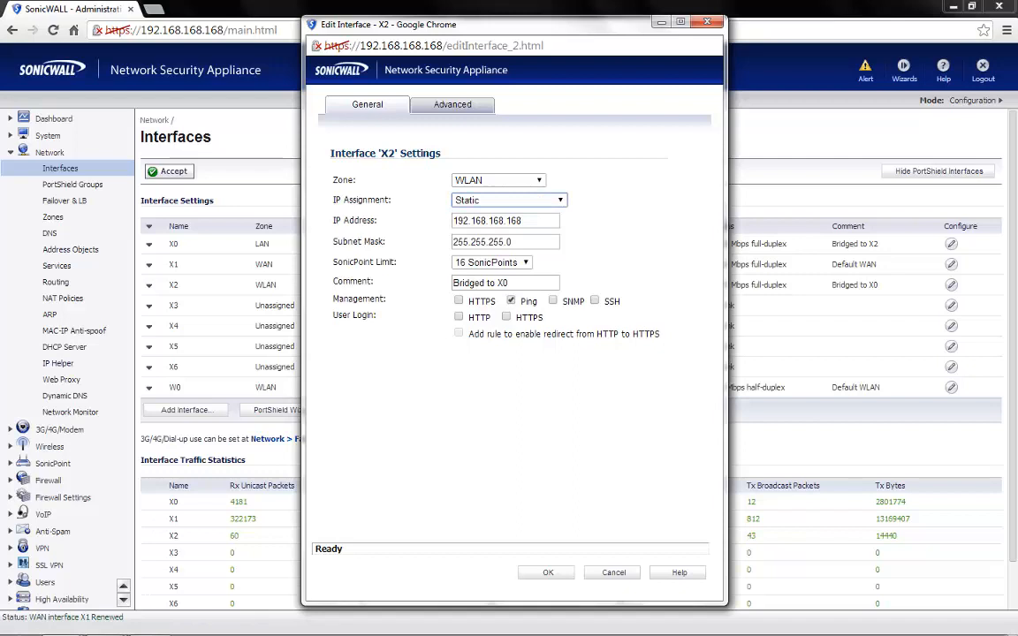
triple_click(504, 219)
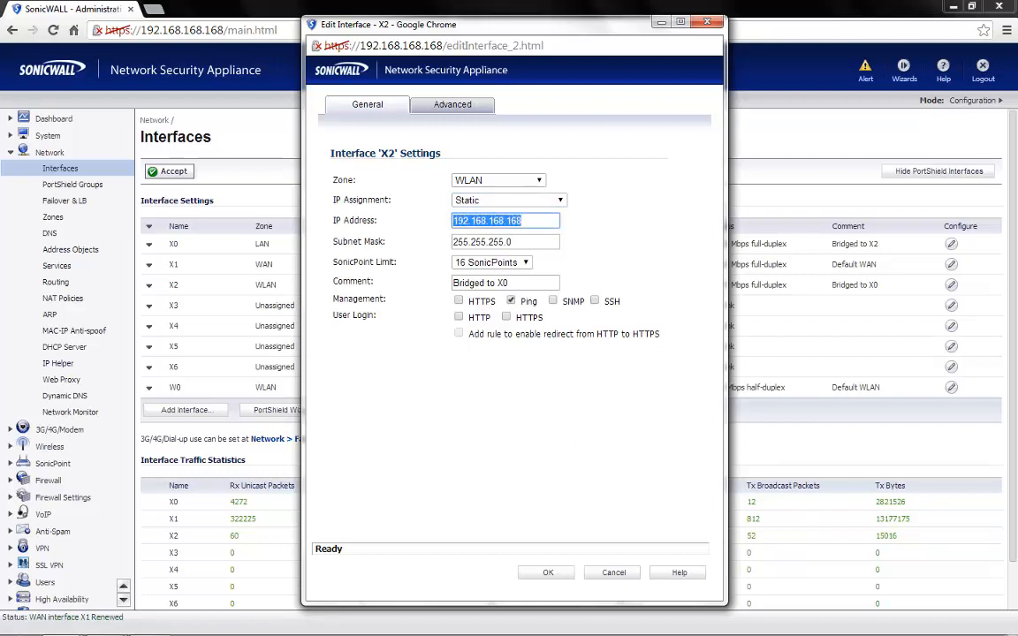
text(172.16.30.1)
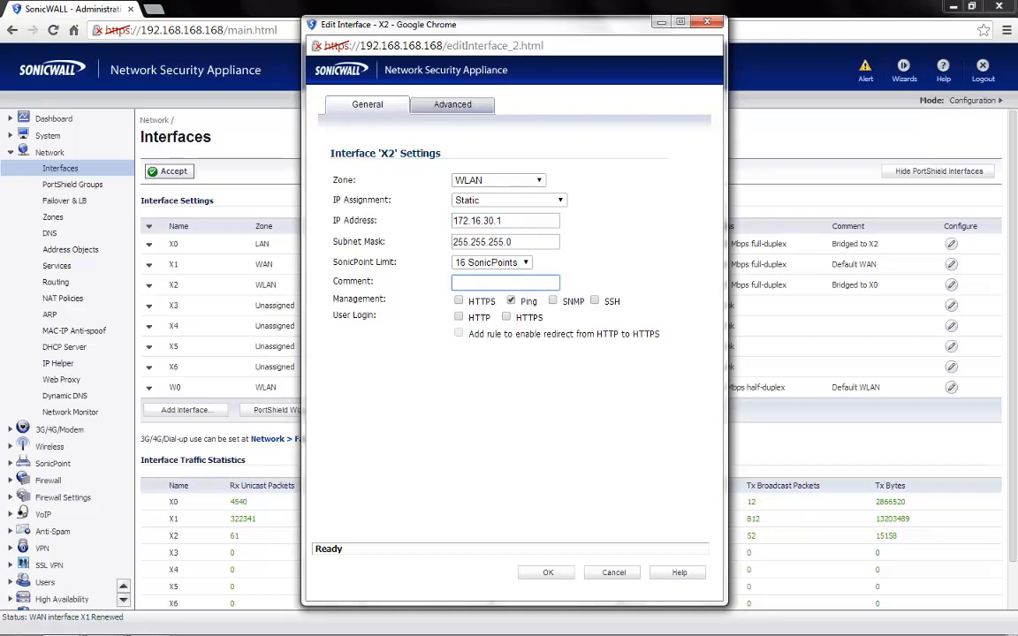
click(547, 573)
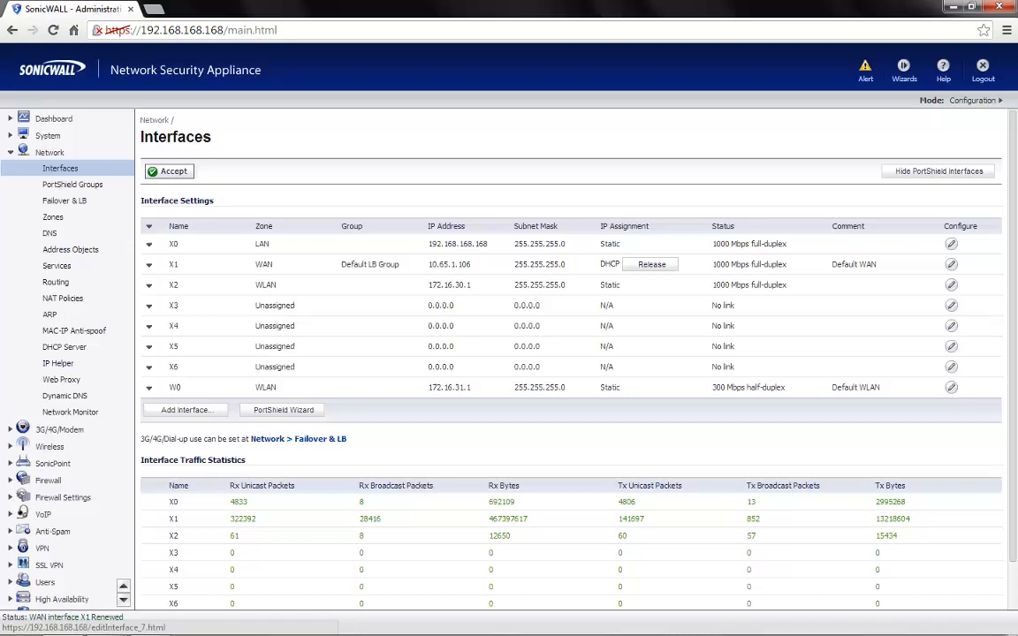
Set W0's IP assignment to Layer 2 Bridged Mode, bridged to X0.
click(951, 387)
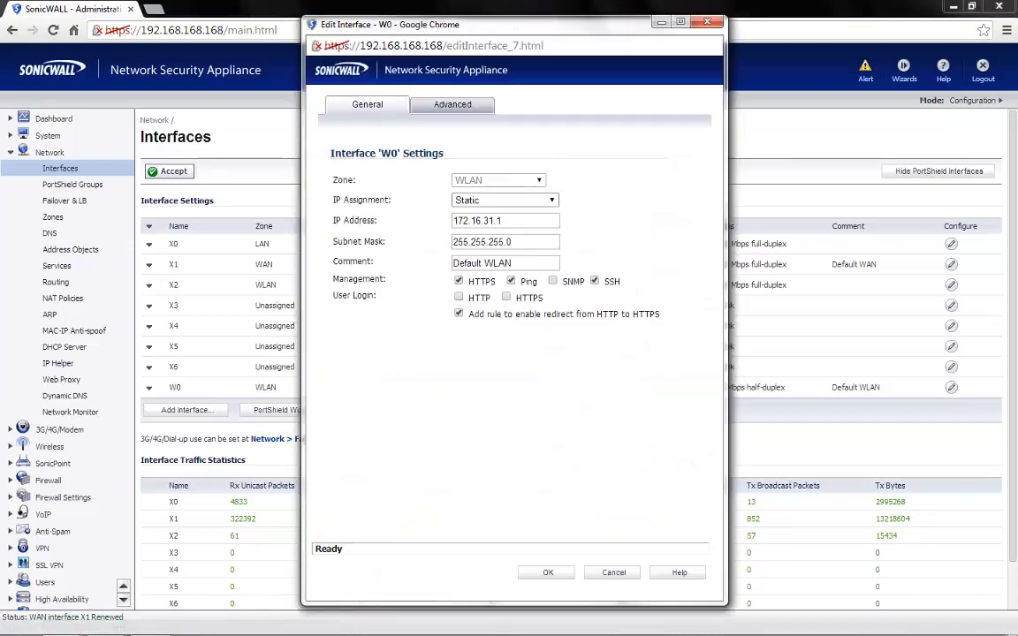
click(504, 199)
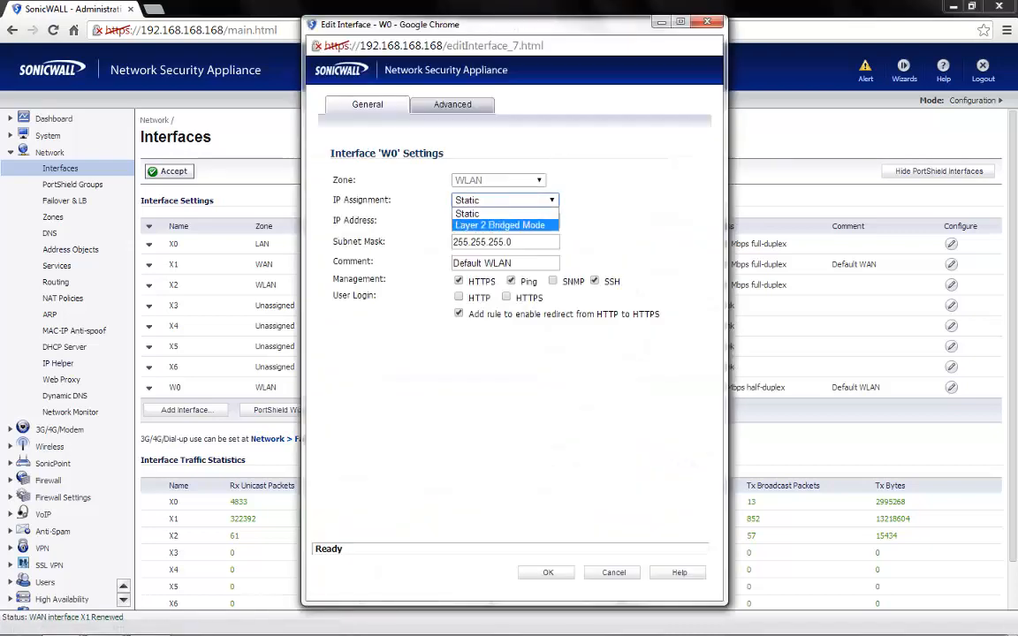
click(500, 224)
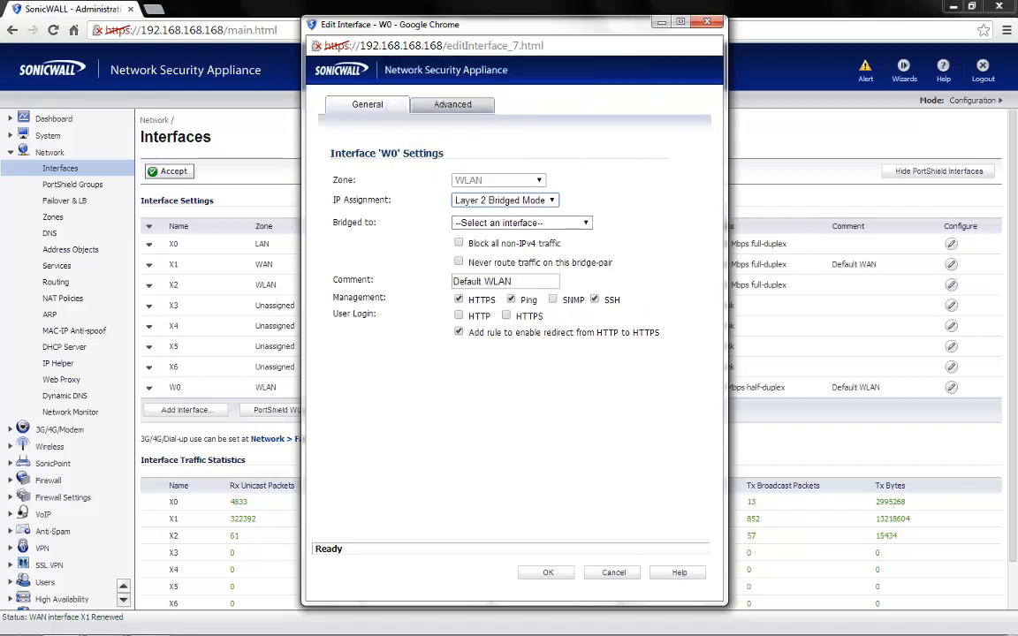
click(520, 223)
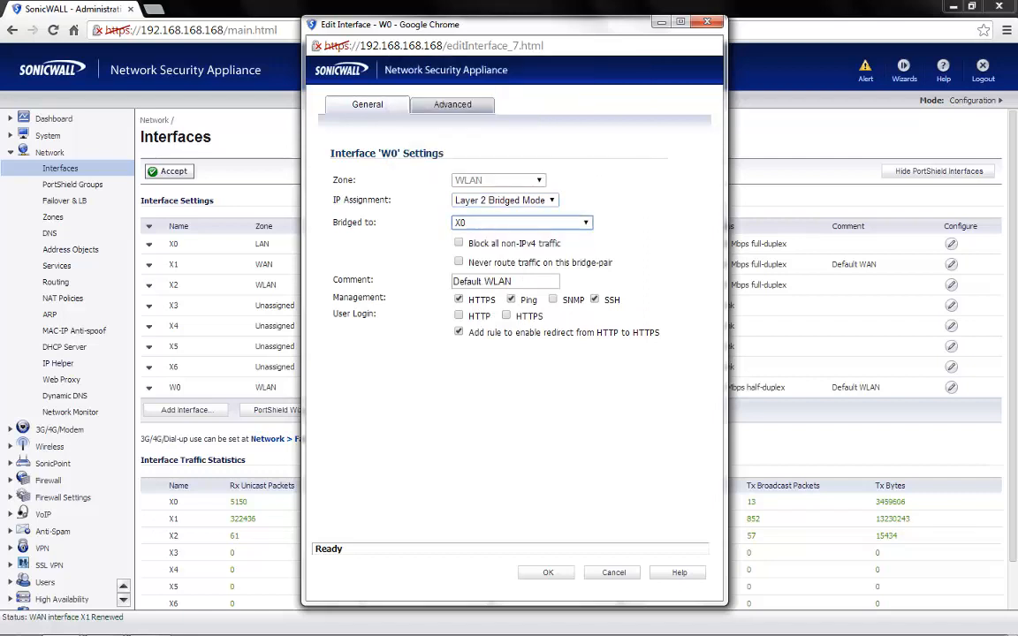
click(547, 572)
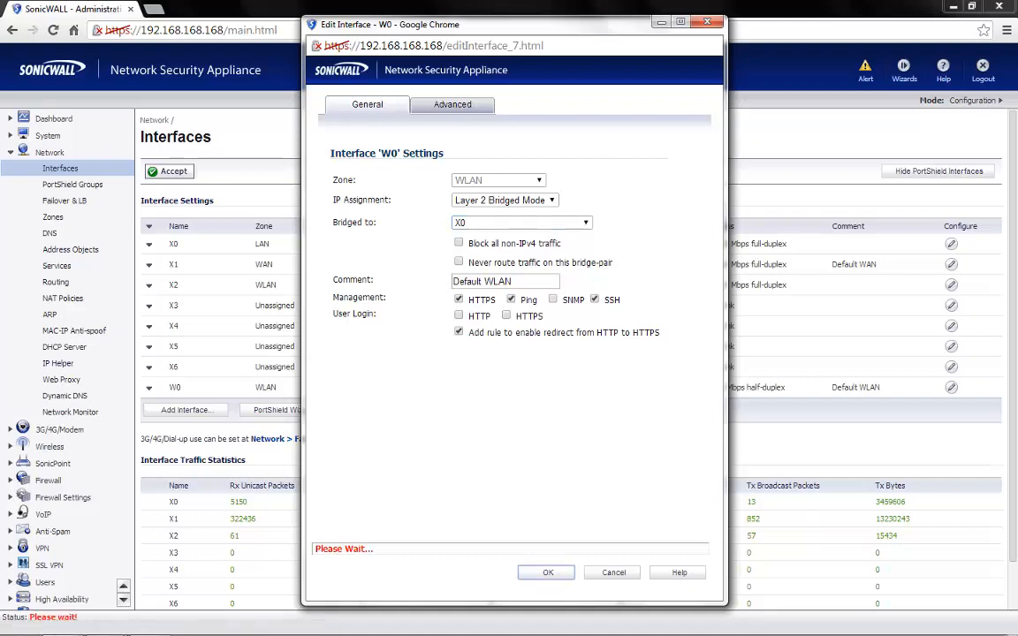
click(546, 572)
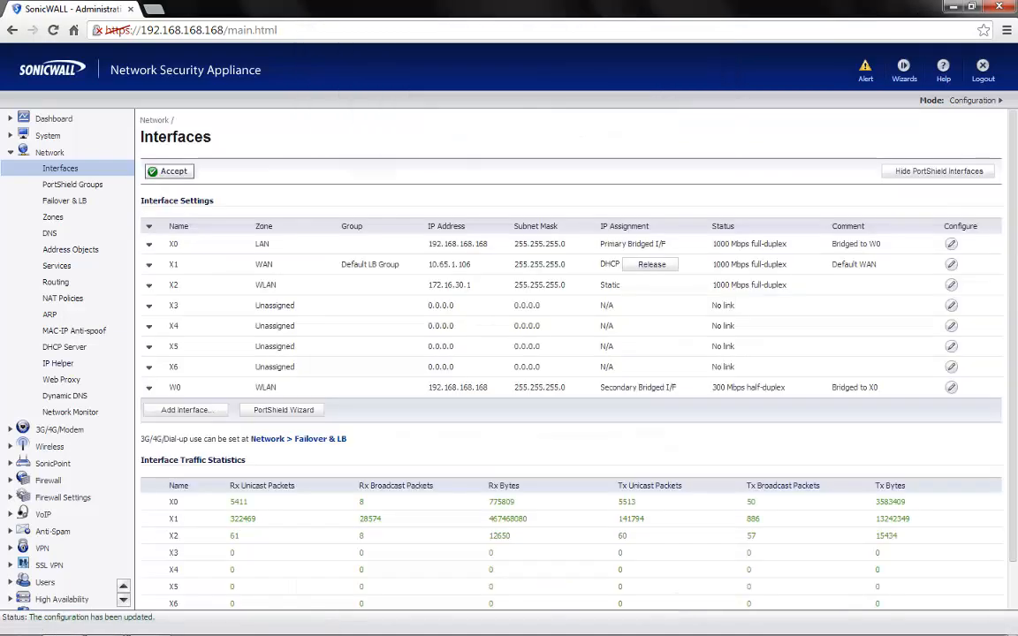
double_click(449, 387)
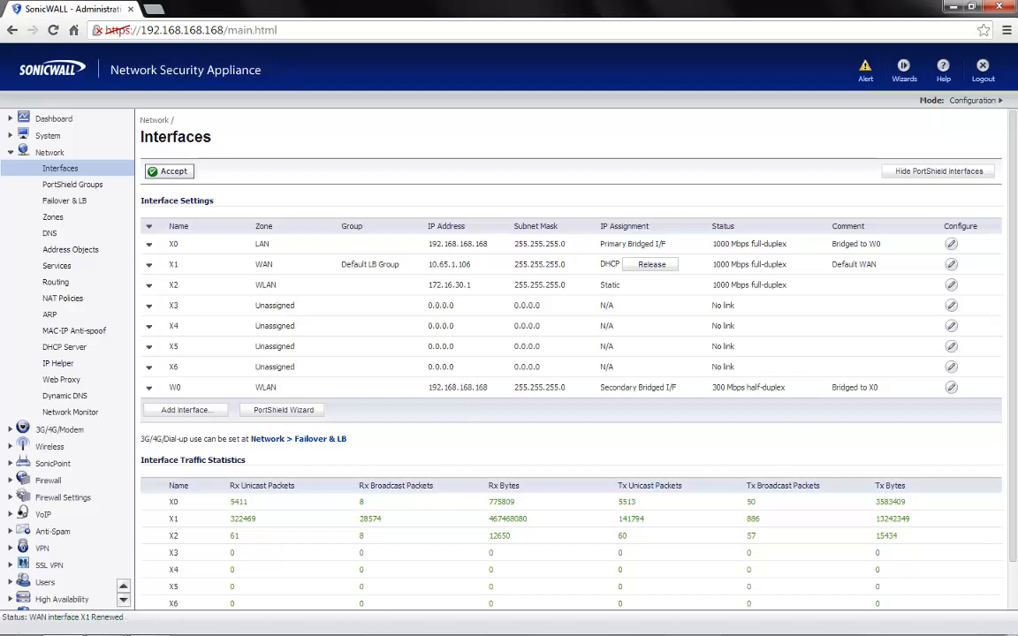
double_click(457, 243)
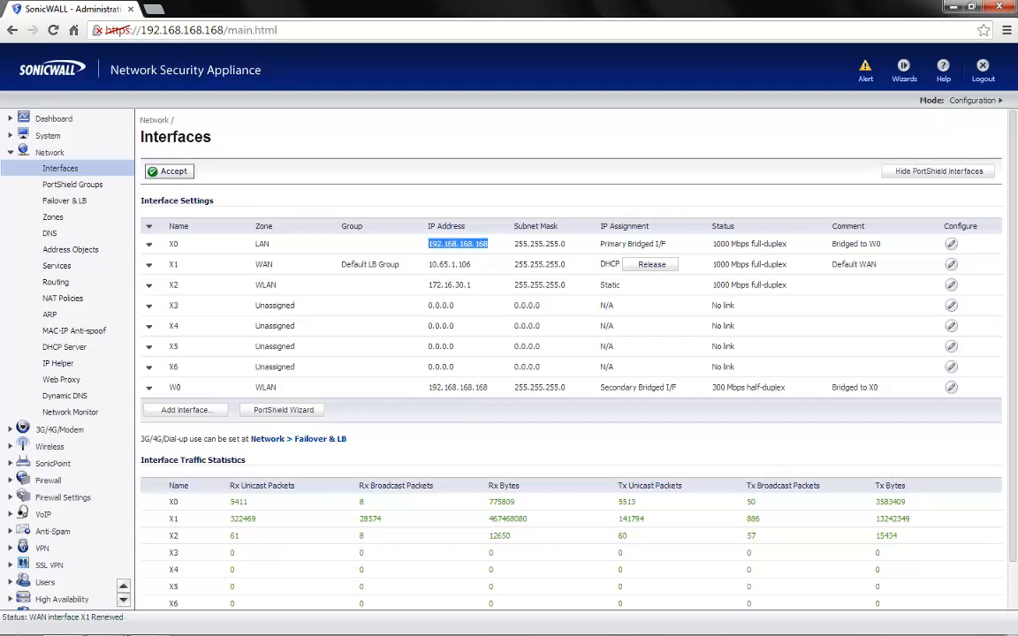